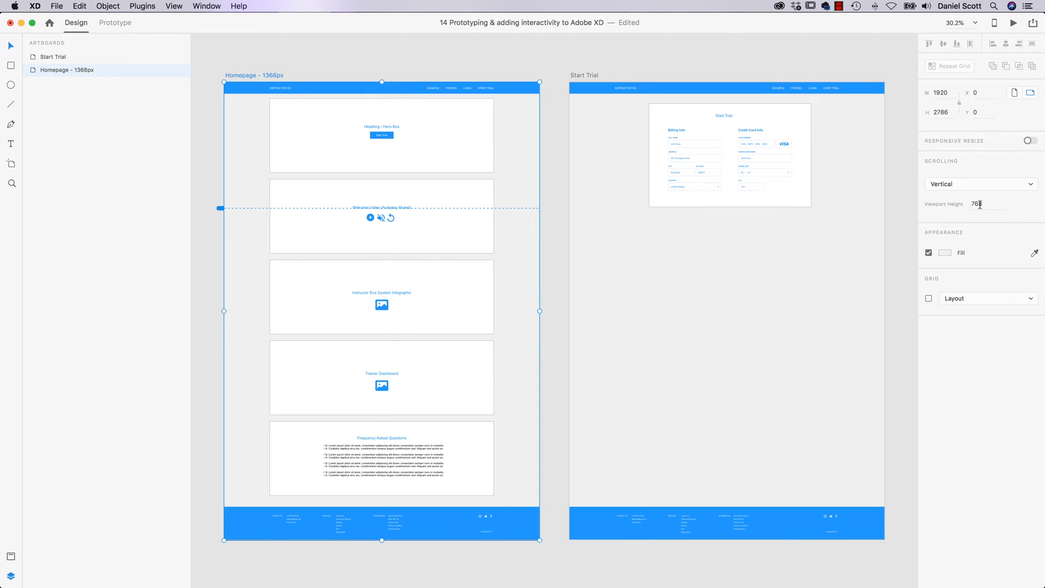
Step: Enter a viewport height of 768 for the vertically scrolling Homepage artboard
text(768)
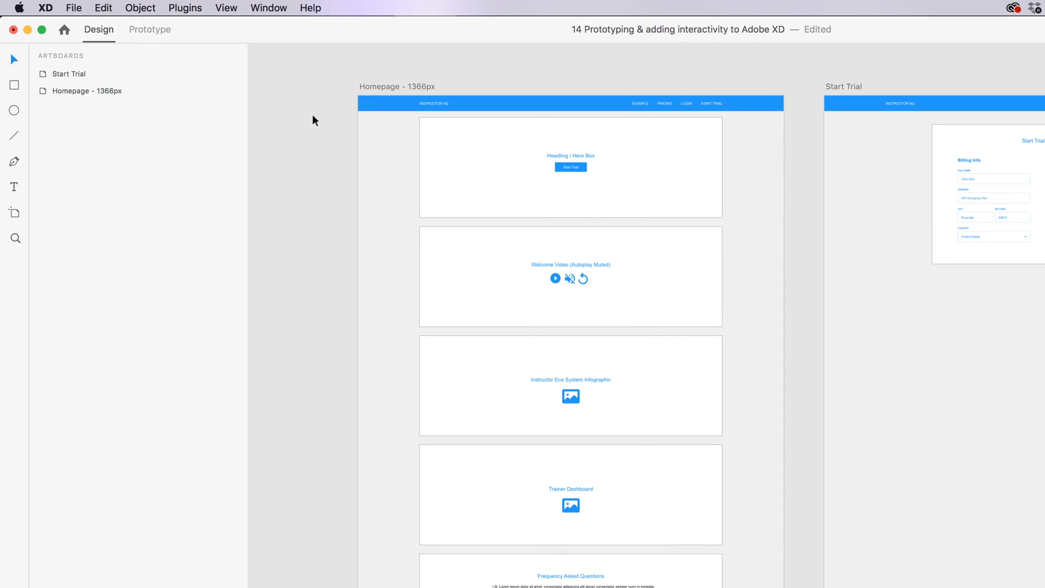
mouse_move(327, 124)
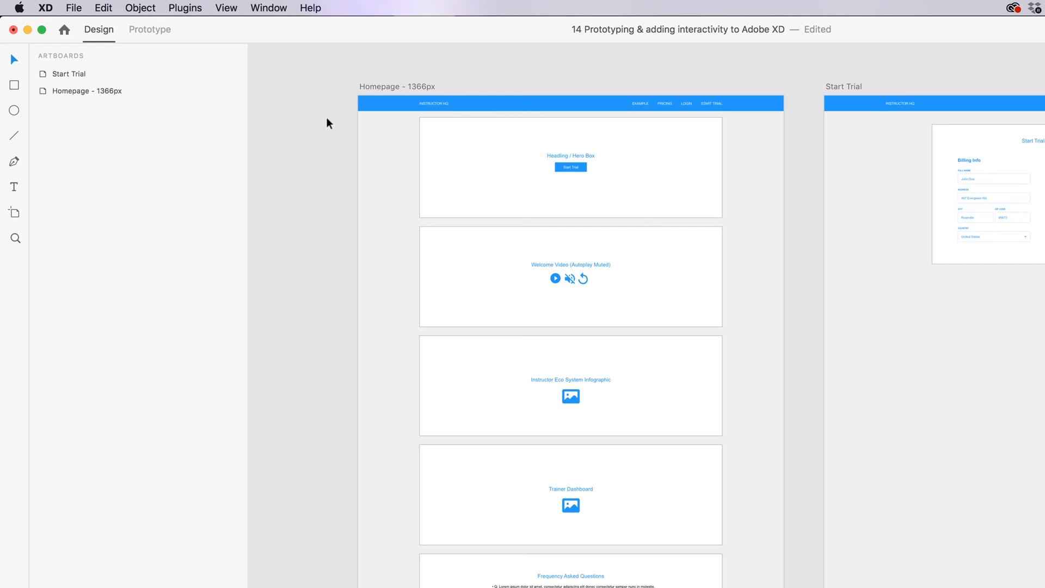
mouse_move(385, 172)
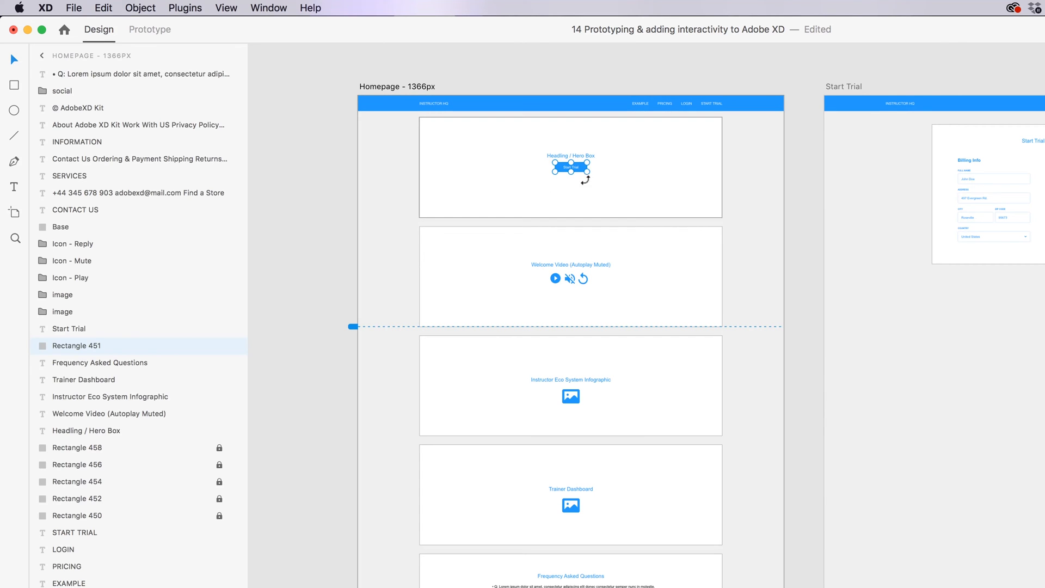
Step: In Prototype mode, confirm the hero Start Trial button's destination is the Start Trial artboard
click(150, 29)
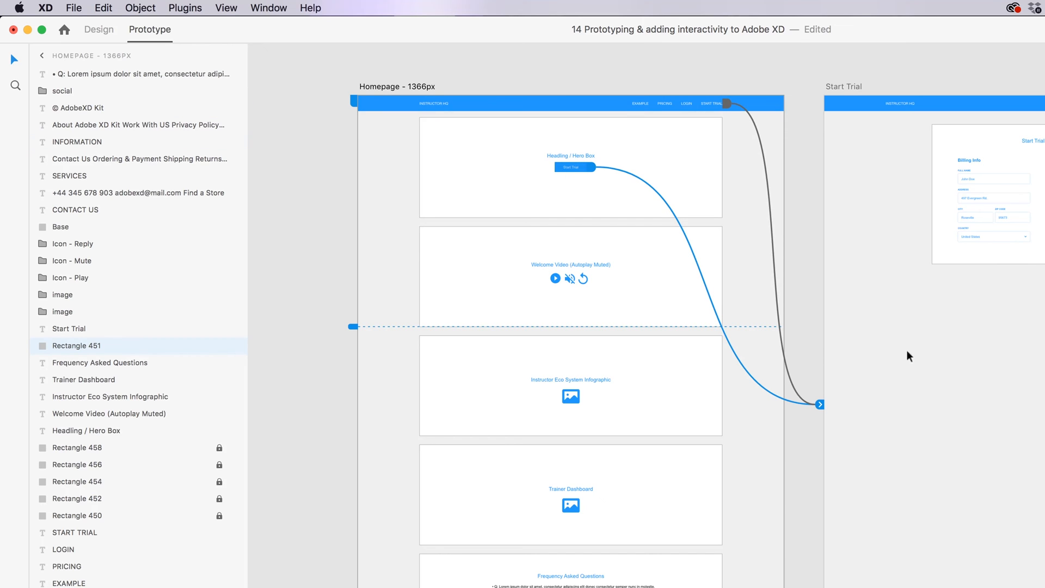
mouse_move(671, 181)
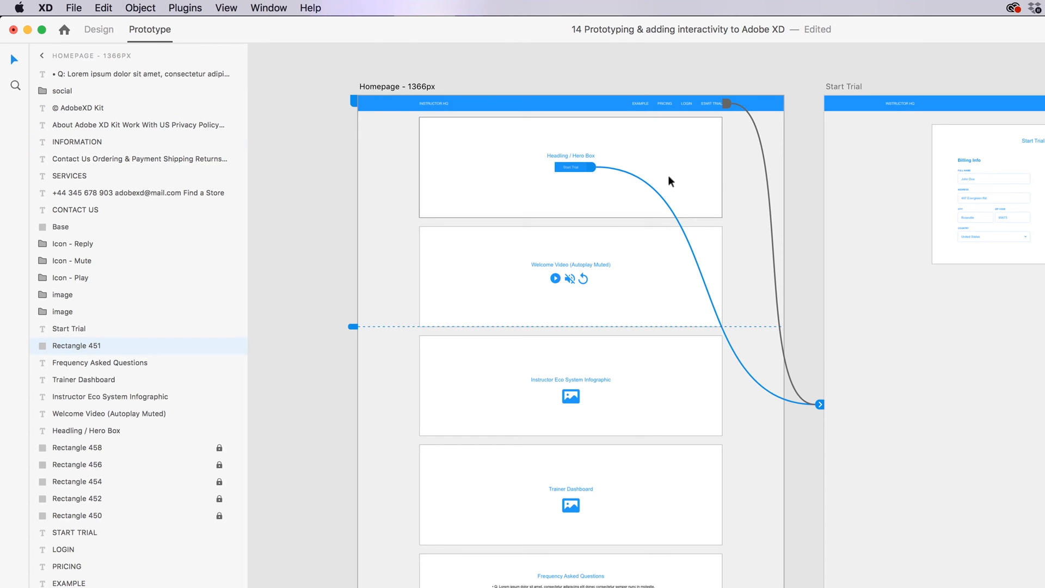
mouse_move(811, 231)
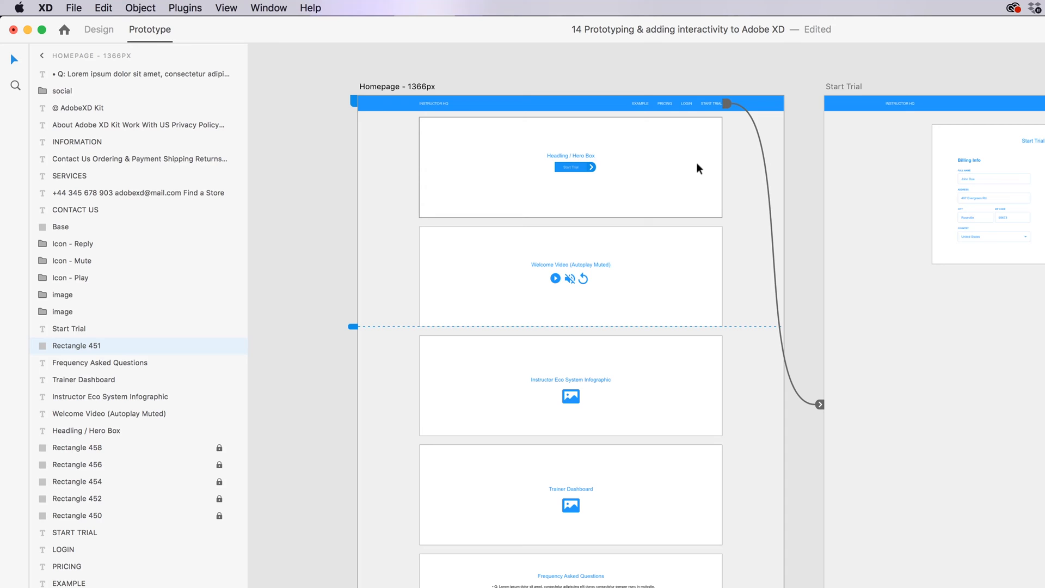
click(574, 167)
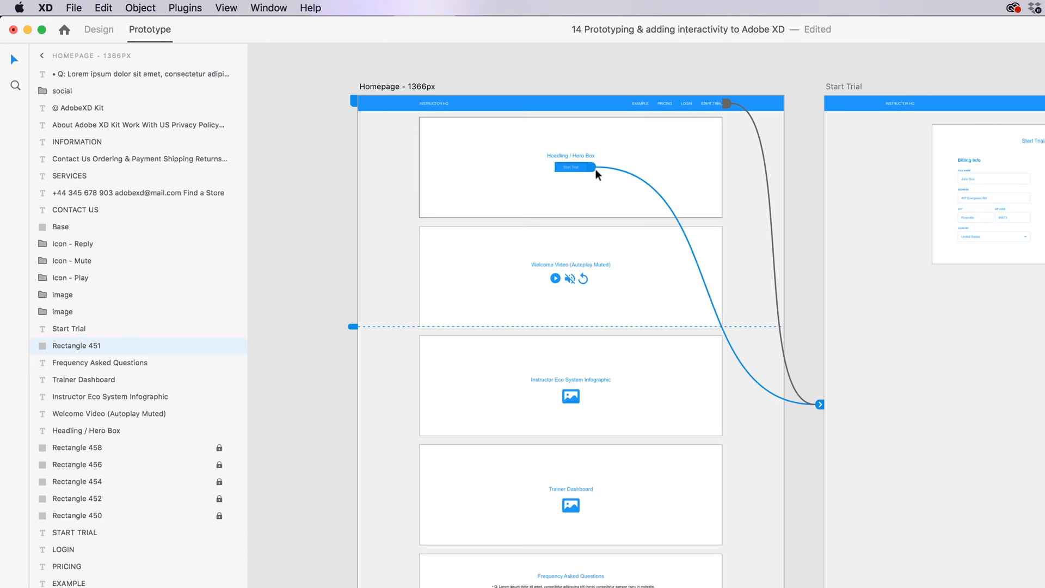
mouse_move(595, 172)
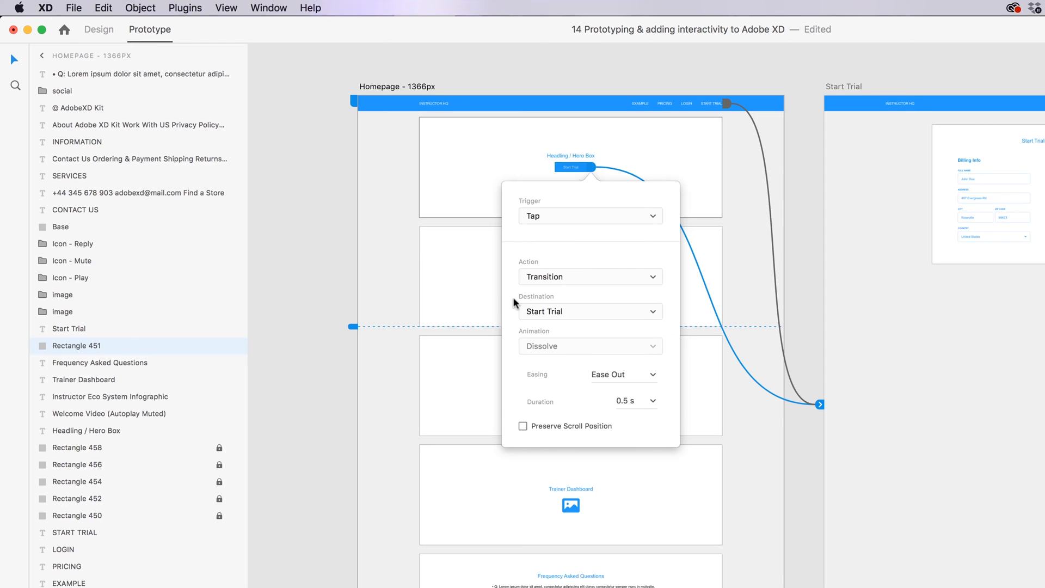
mouse_move(546, 285)
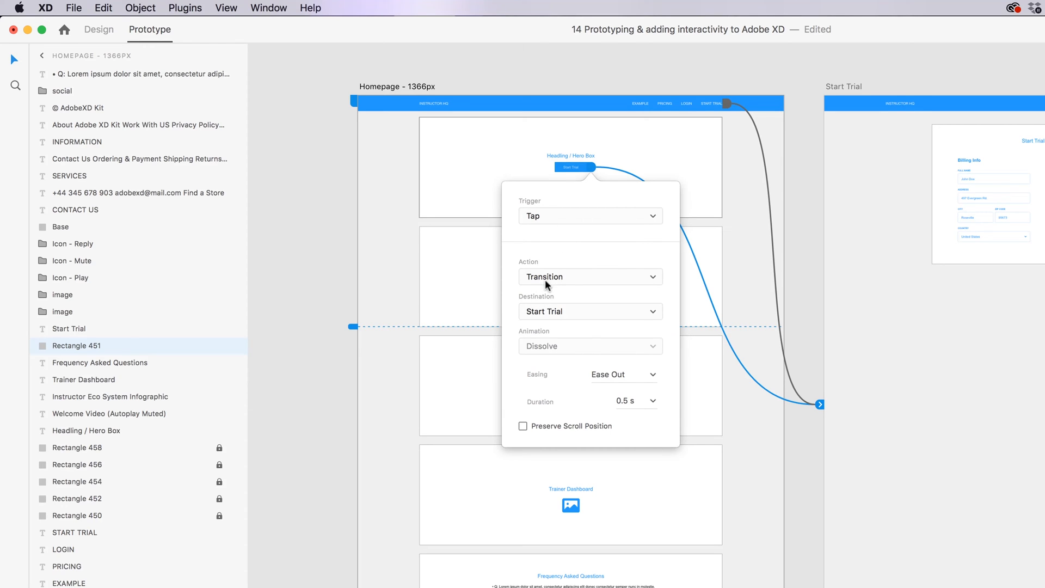
mouse_move(536, 313)
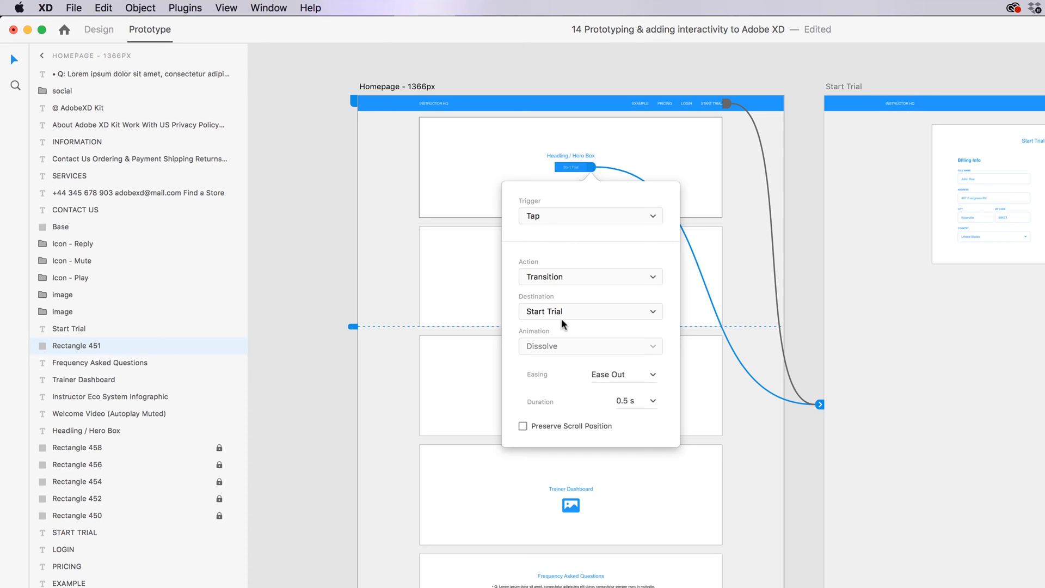
mouse_move(825, 77)
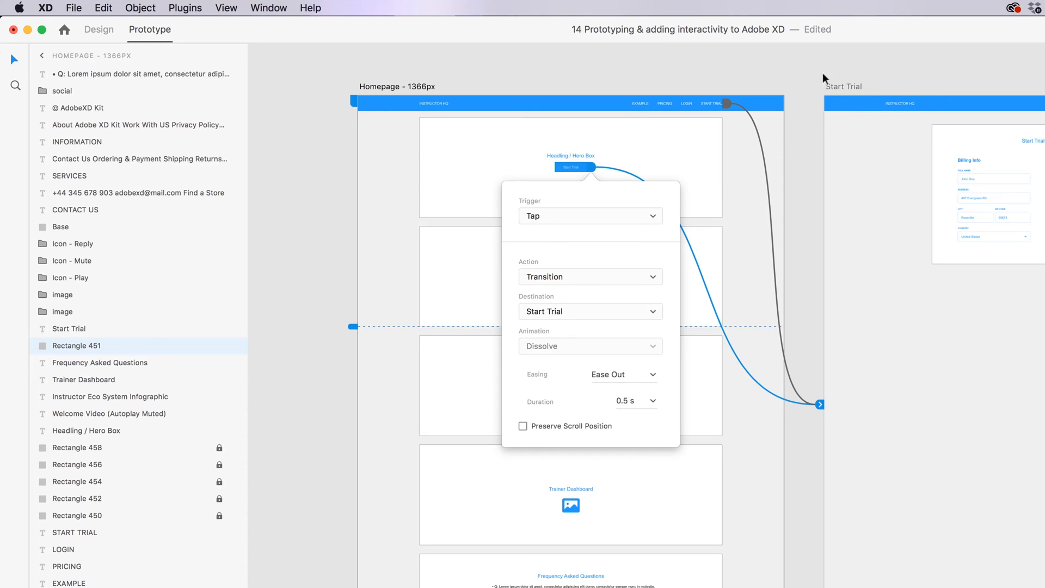
click(588, 311)
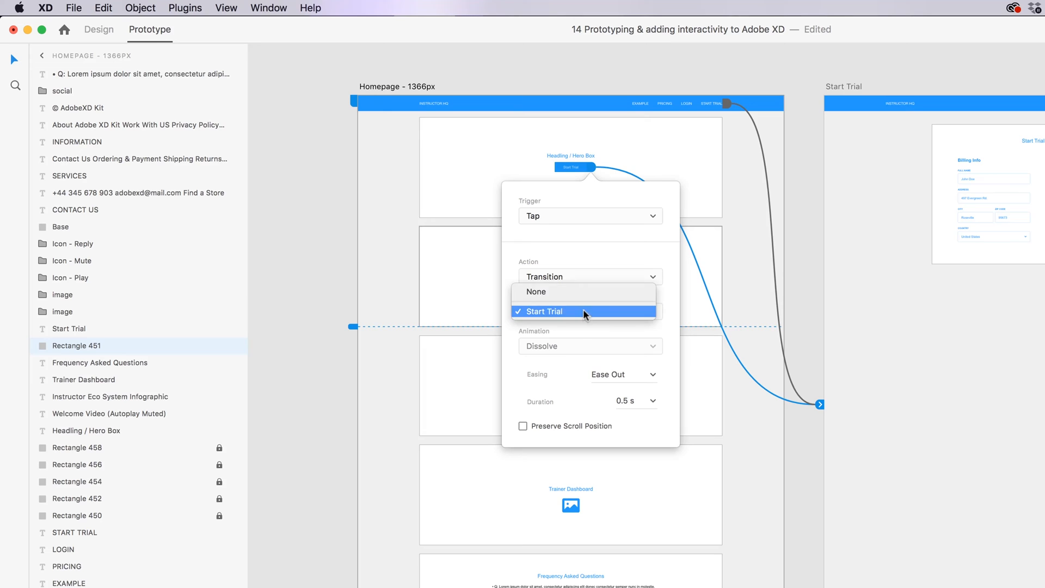
click(544, 311)
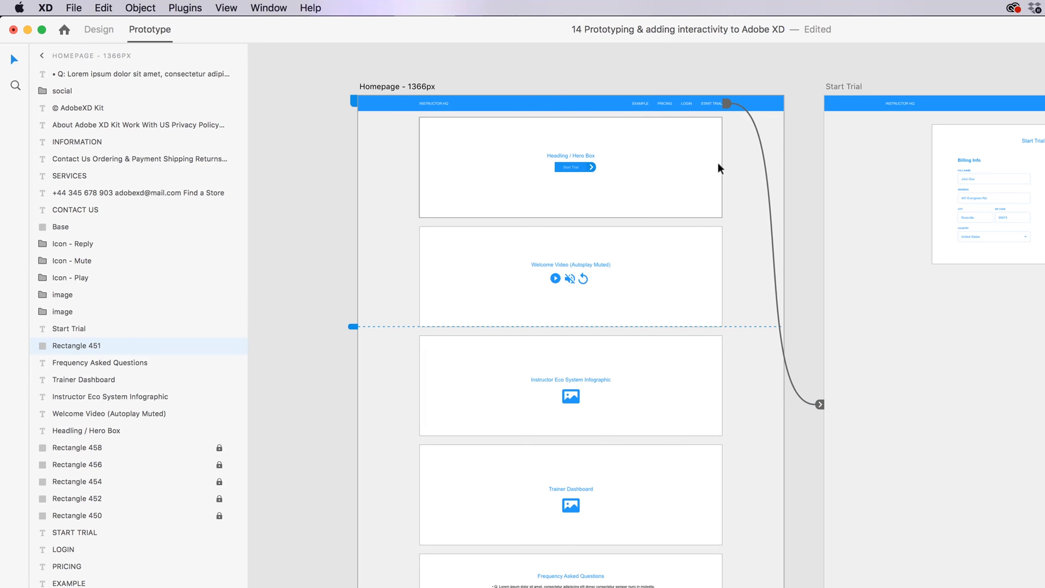
mouse_move(598, 183)
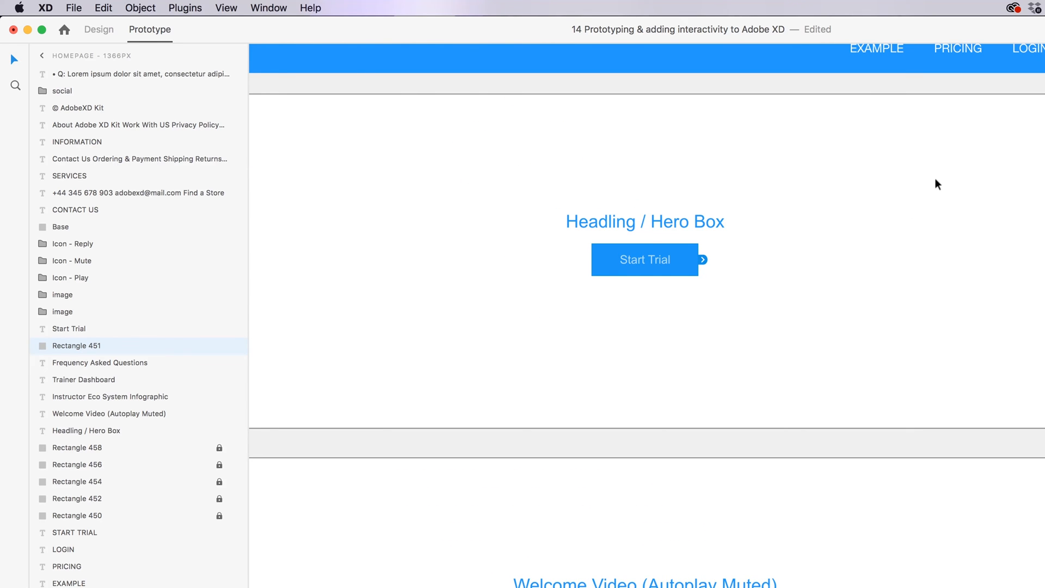
mouse_move(784, 280)
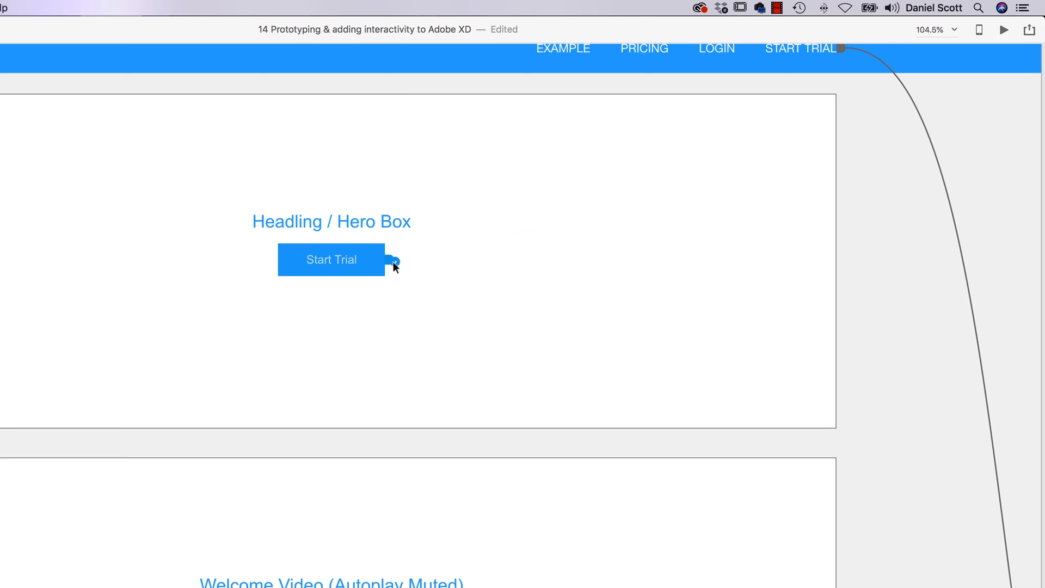
Step: Wire the Start Trial button to the Start Trial artboard as its destination
click(394, 260)
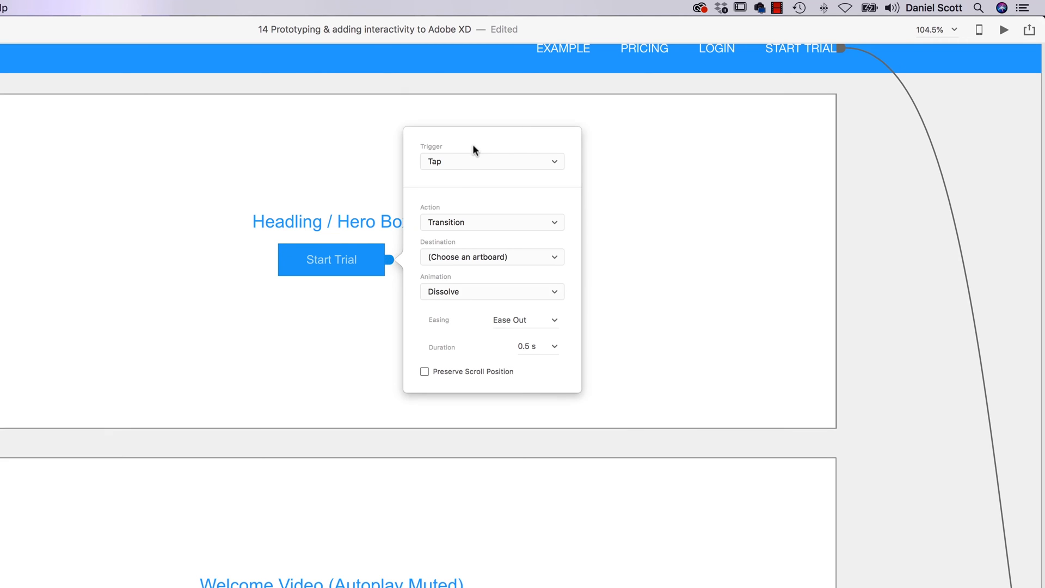
mouse_move(459, 261)
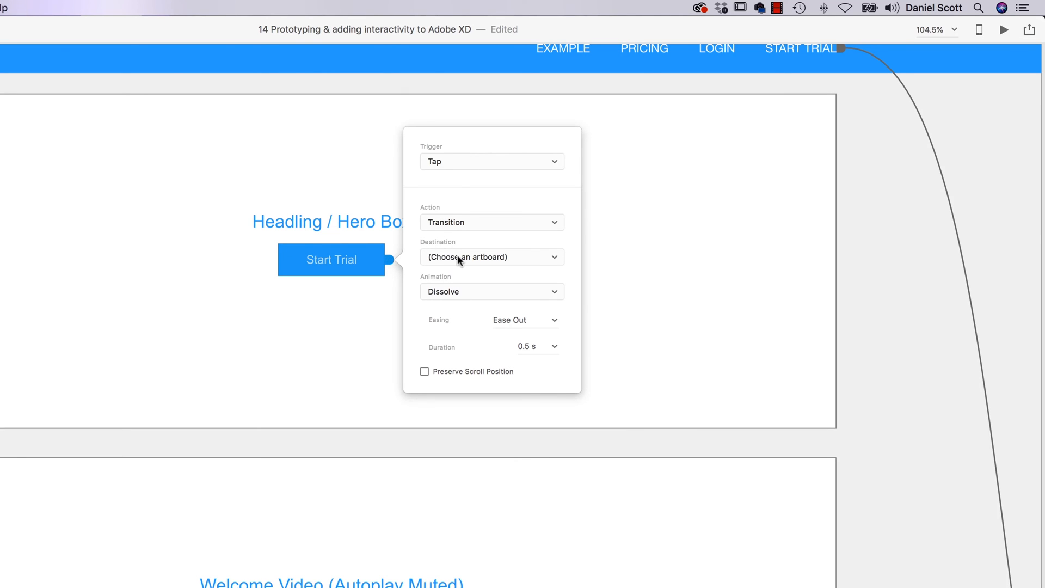
click(490, 256)
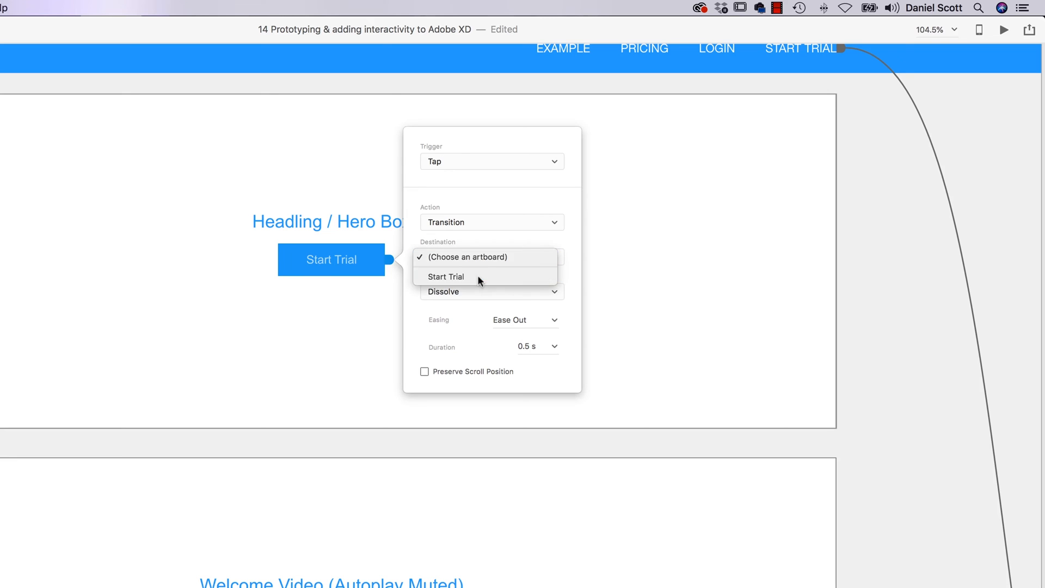
click(447, 276)
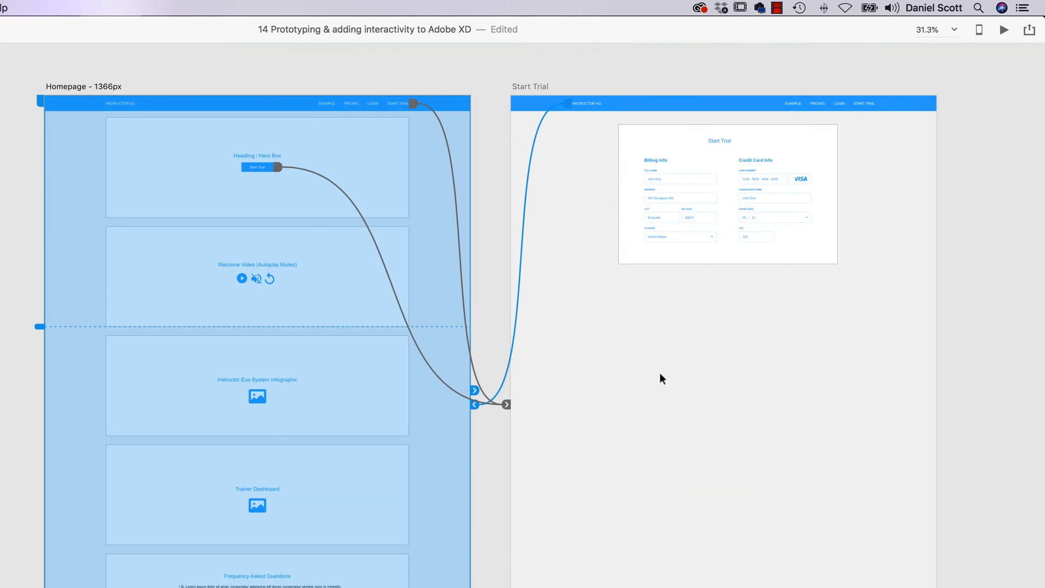
mouse_move(503, 501)
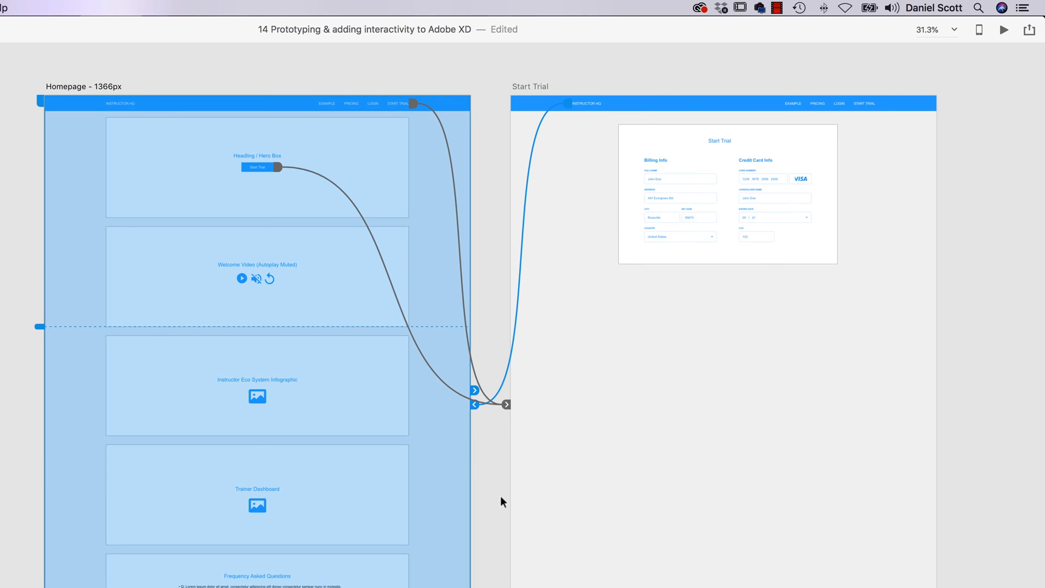
mouse_move(495, 489)
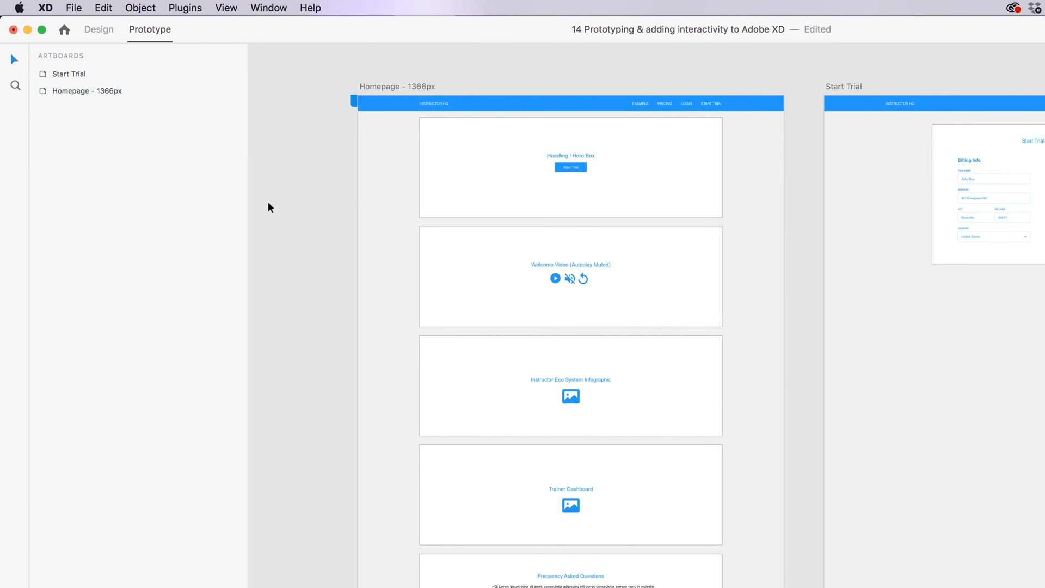
mouse_move(331, 352)
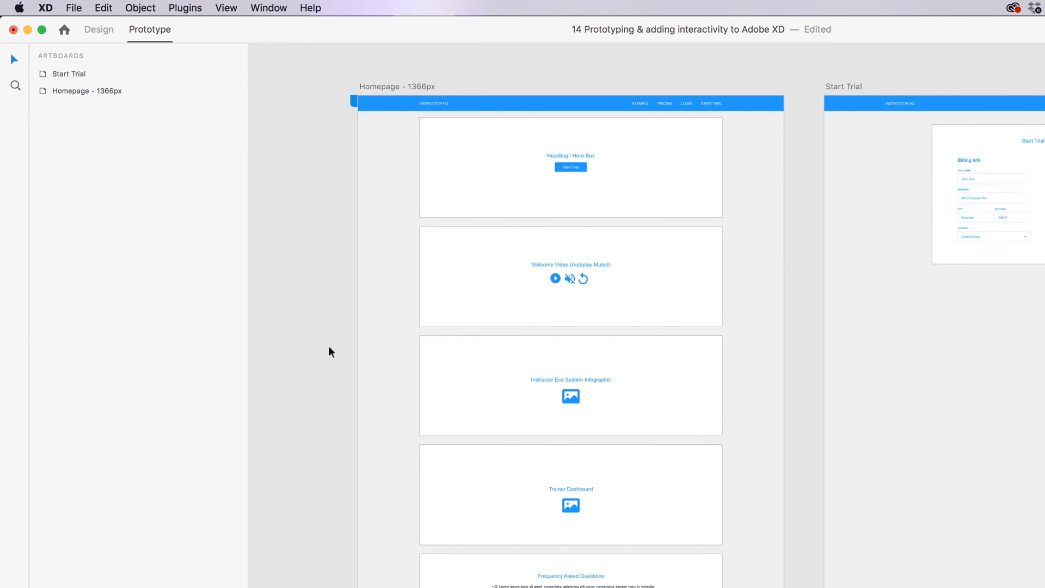
Step: Open the Edit menu to select all layers and reveal every wire
click(102, 7)
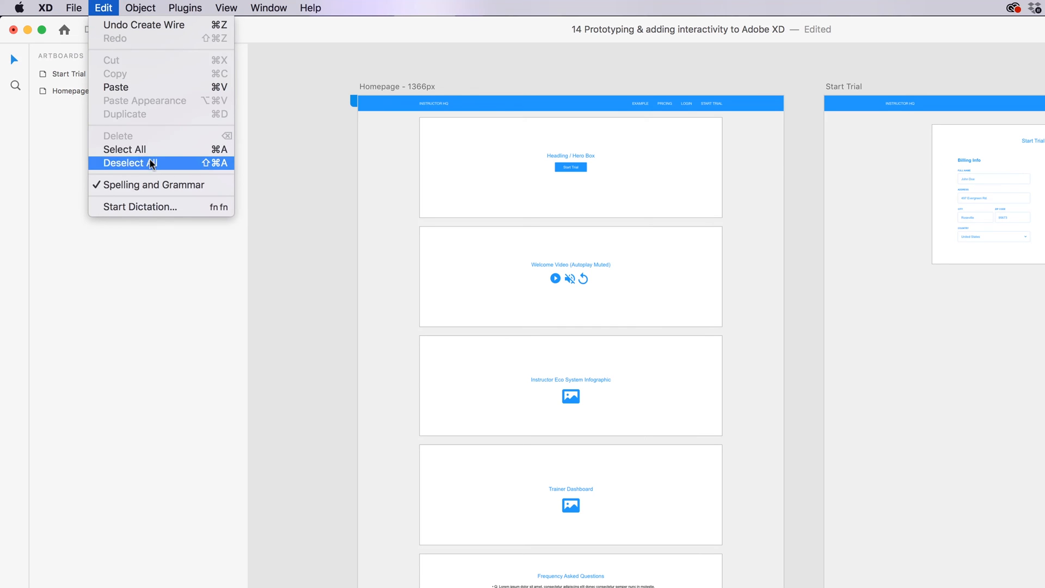
mouse_move(134, 149)
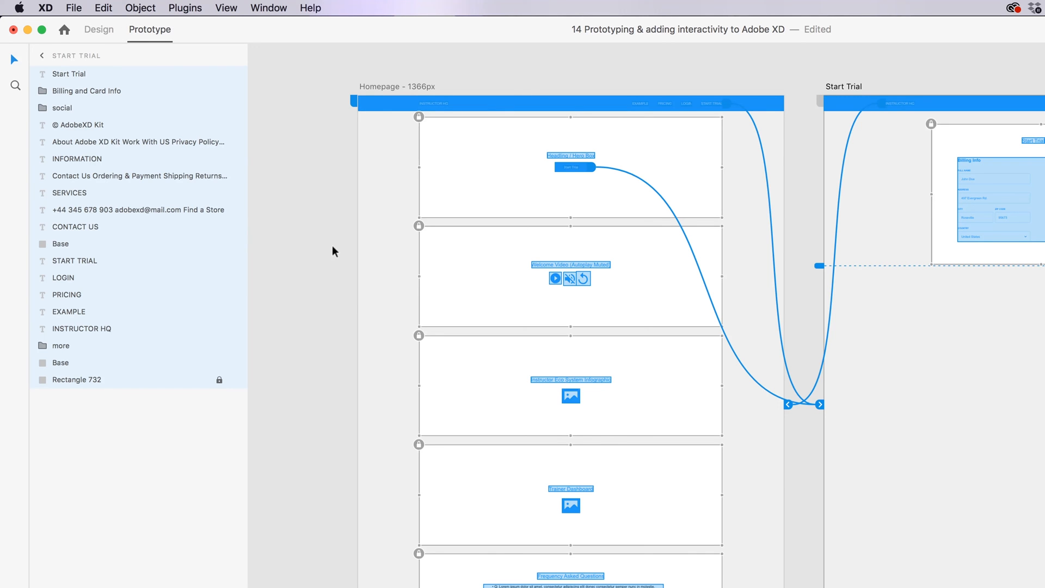
mouse_move(701, 292)
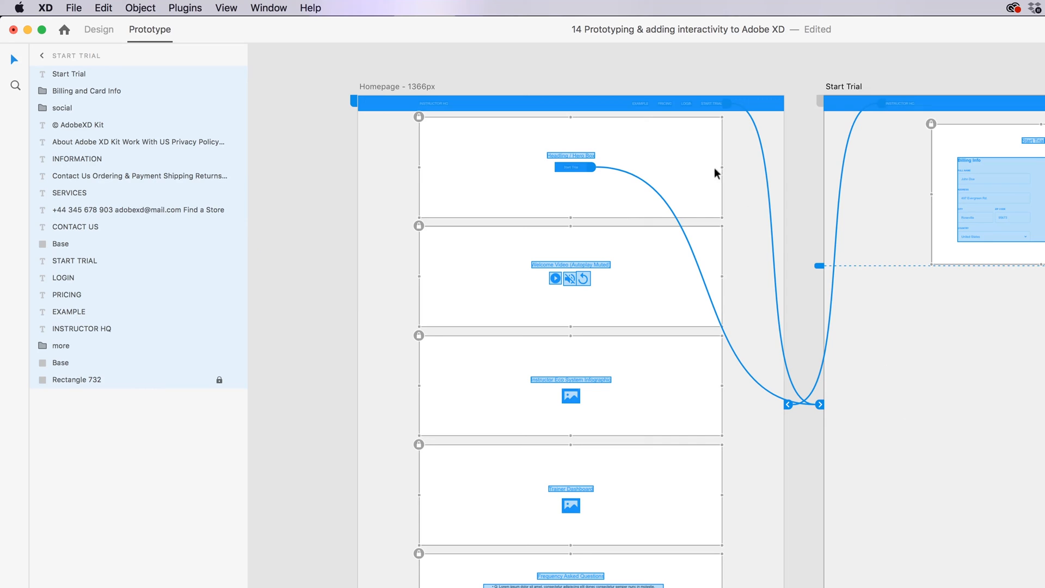
mouse_move(786, 132)
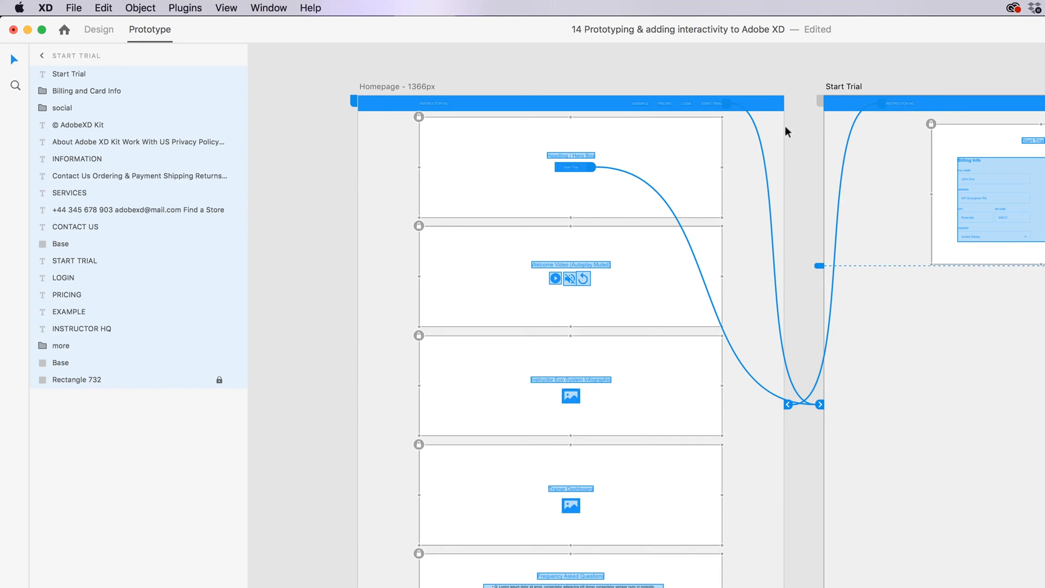